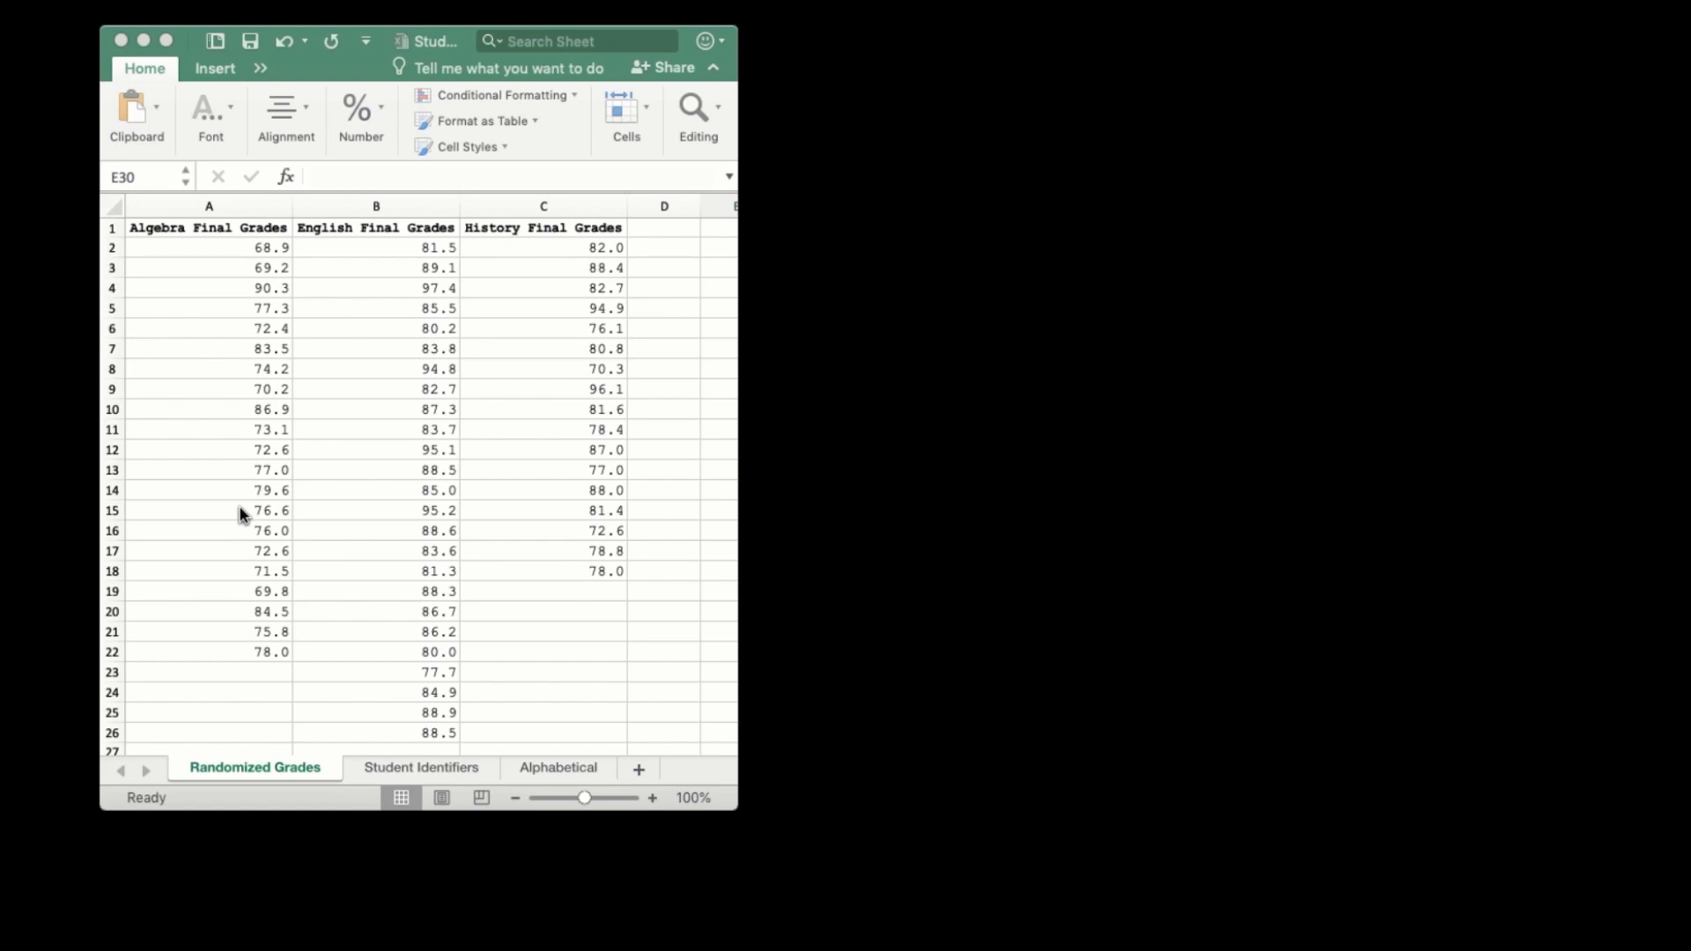
mouse_move(200, 463)
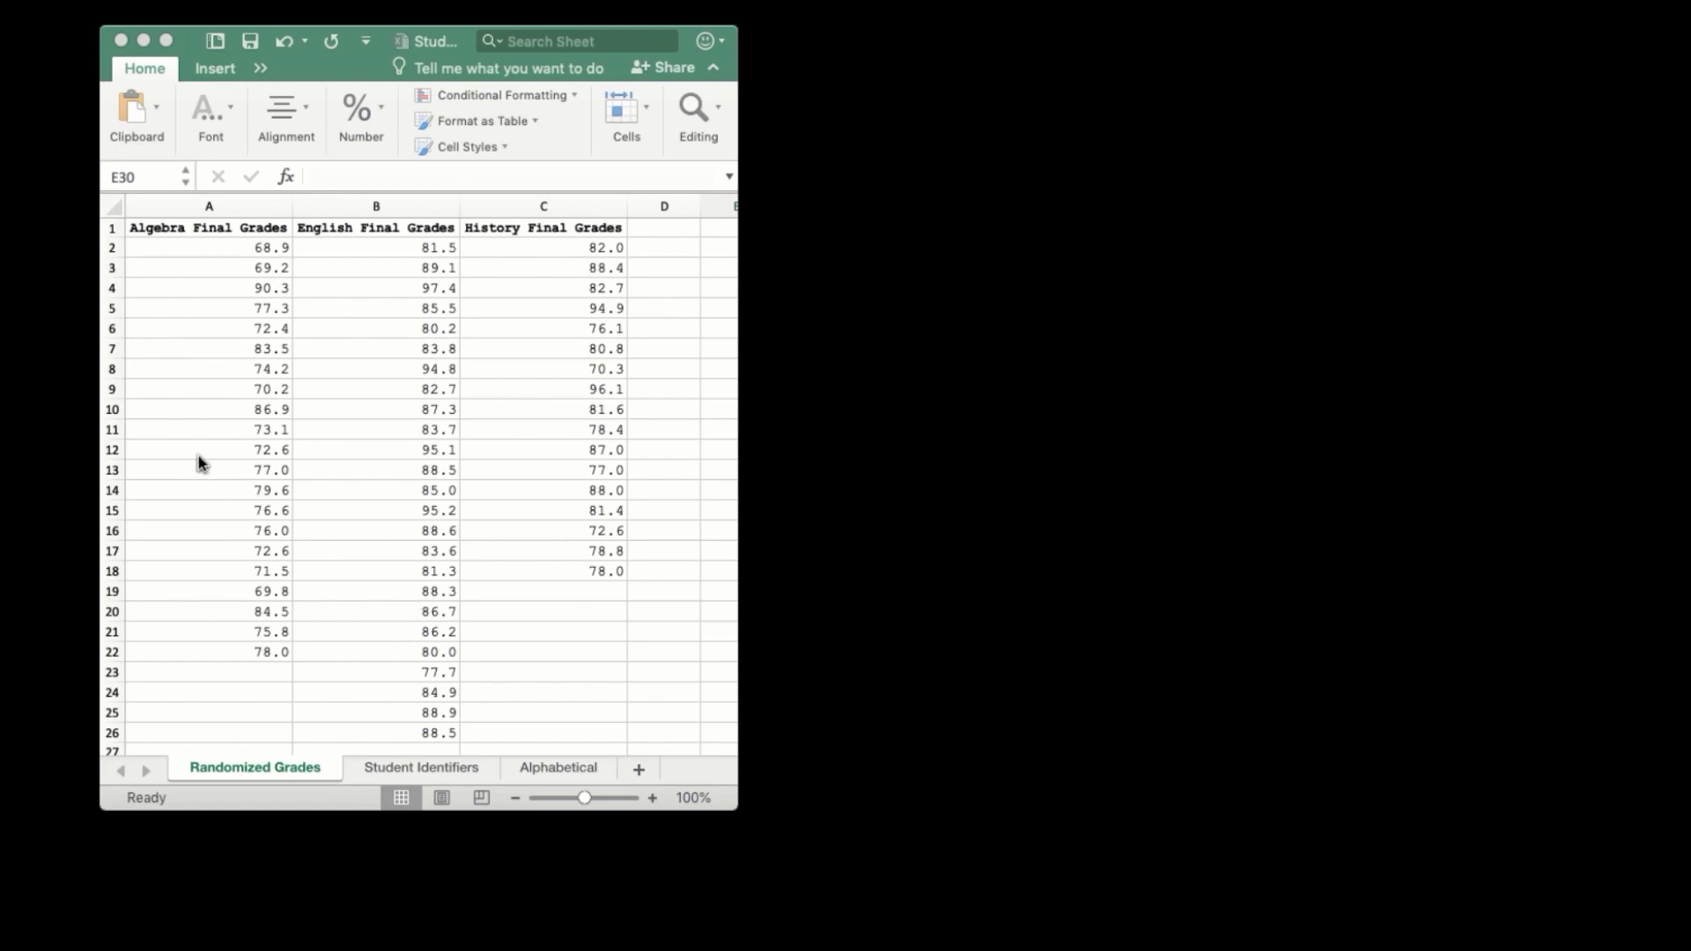
mouse_move(243, 235)
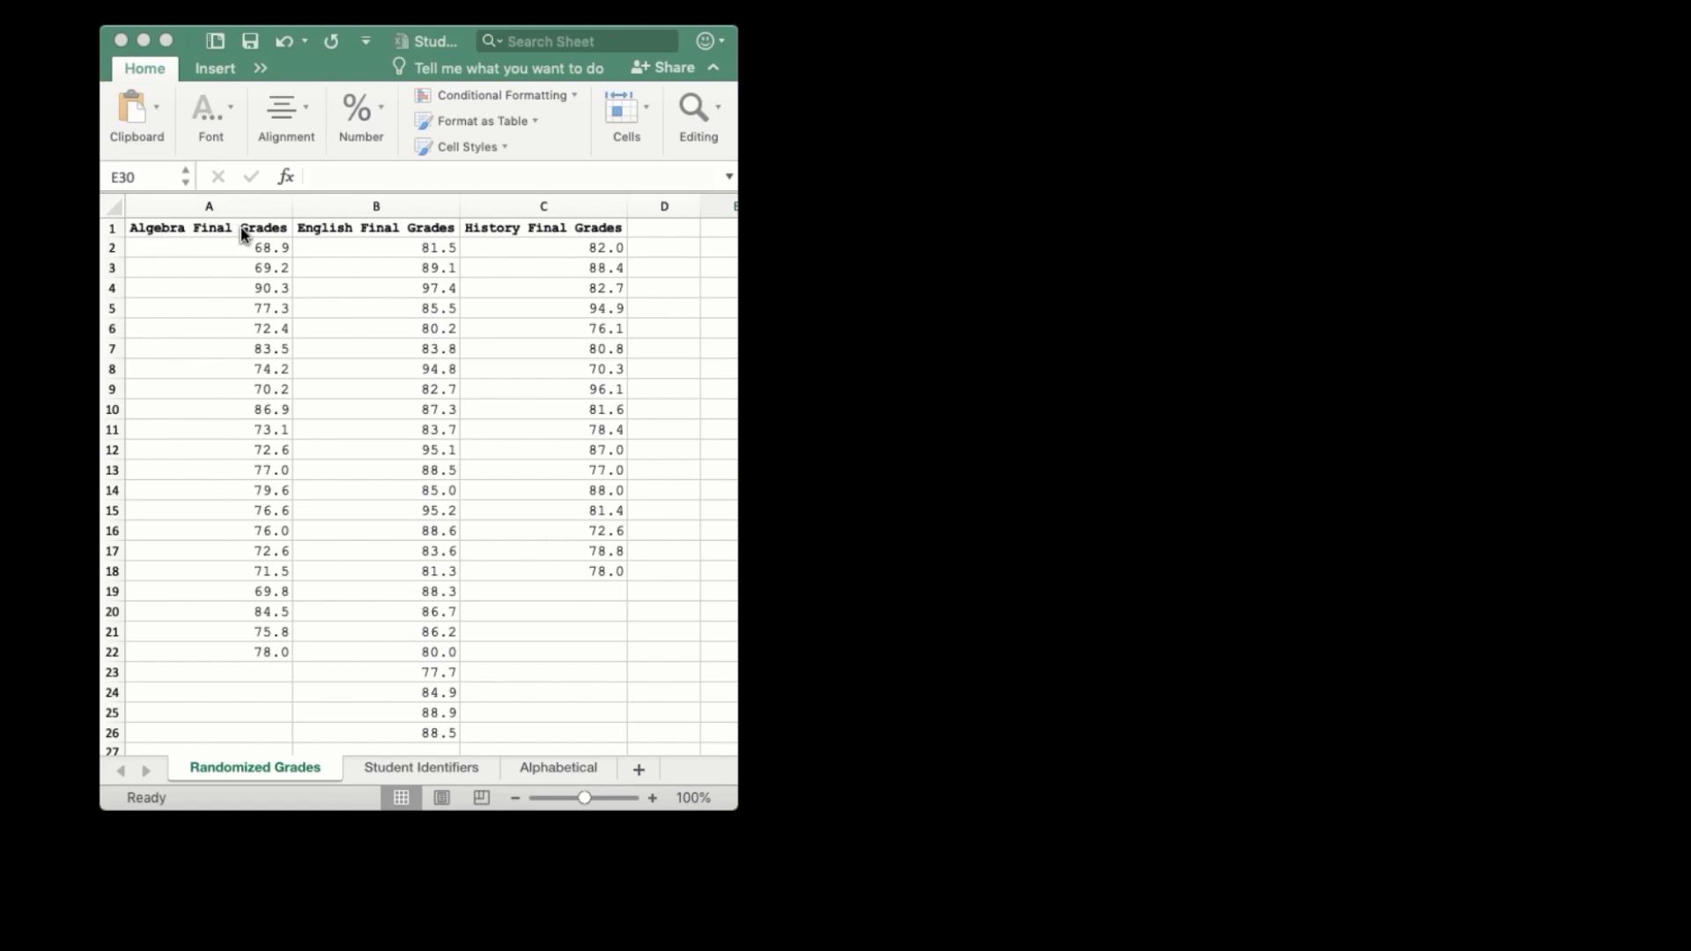
mouse_move(239, 292)
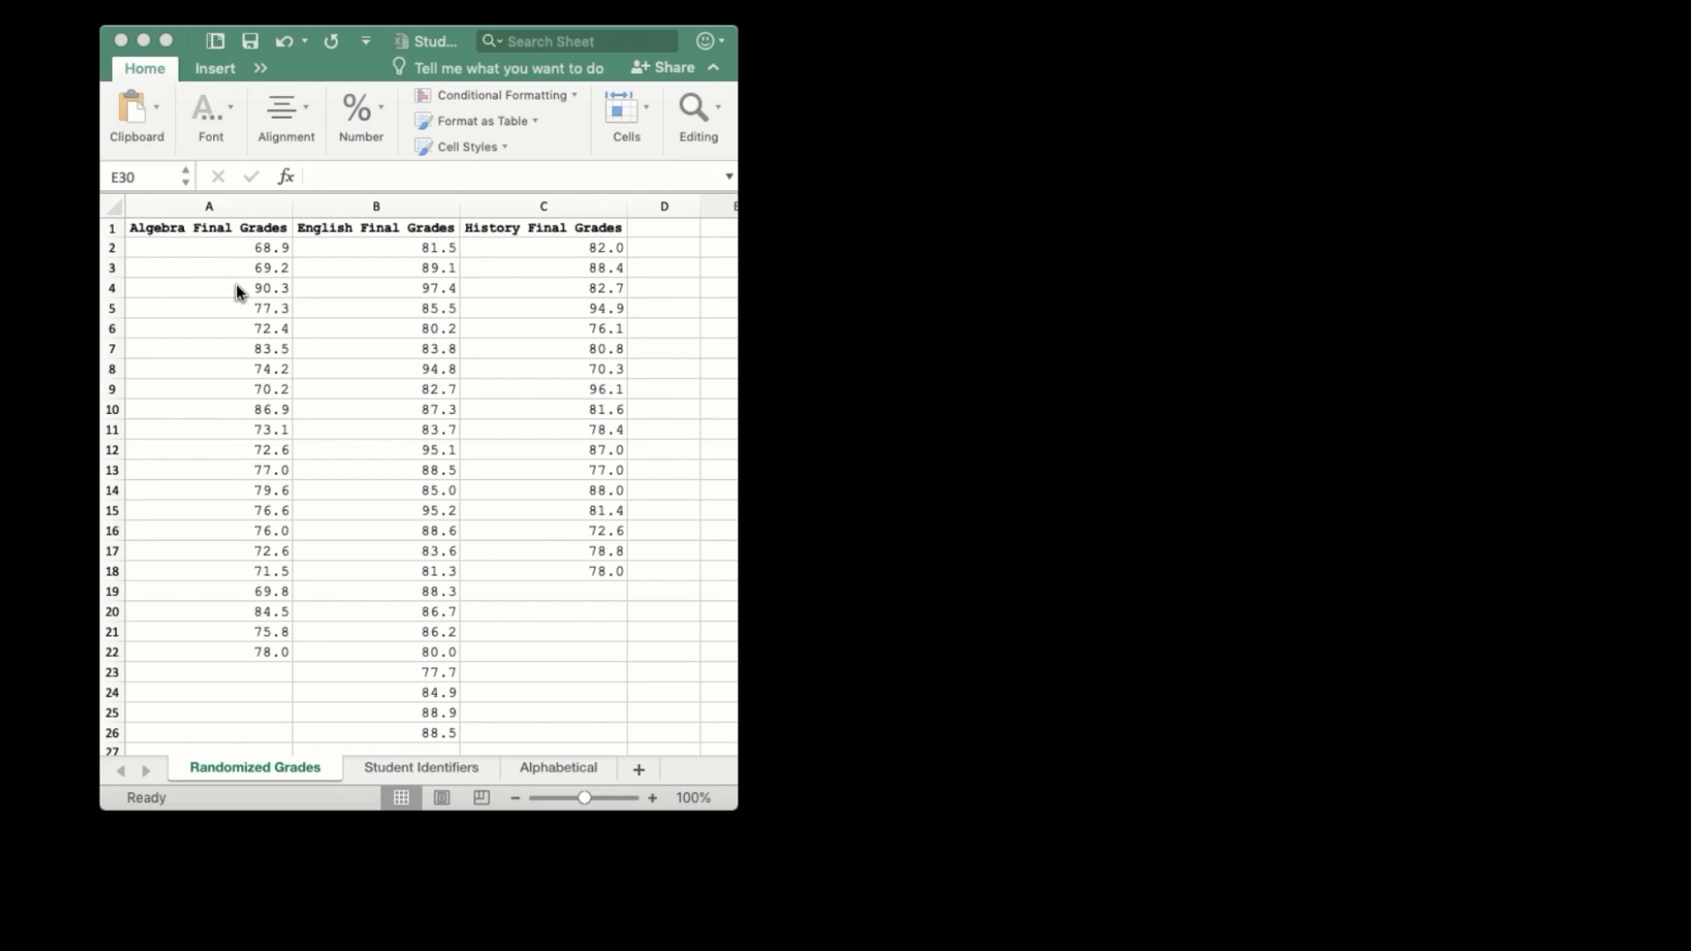
mouse_move(237, 234)
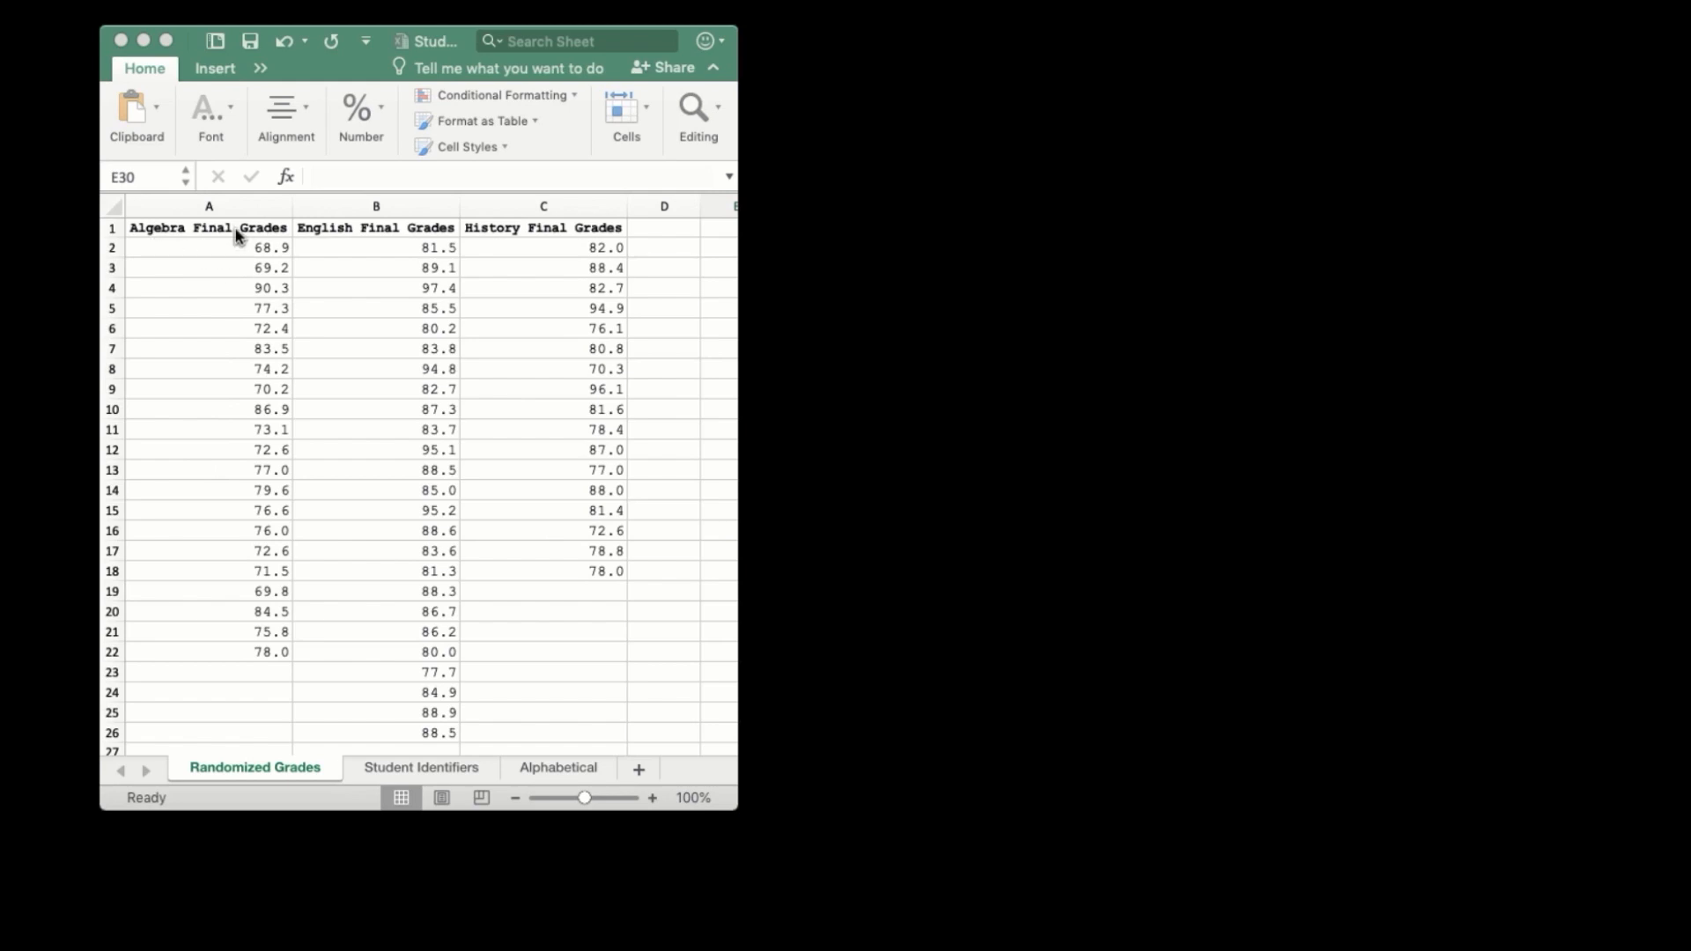
mouse_move(602, 227)
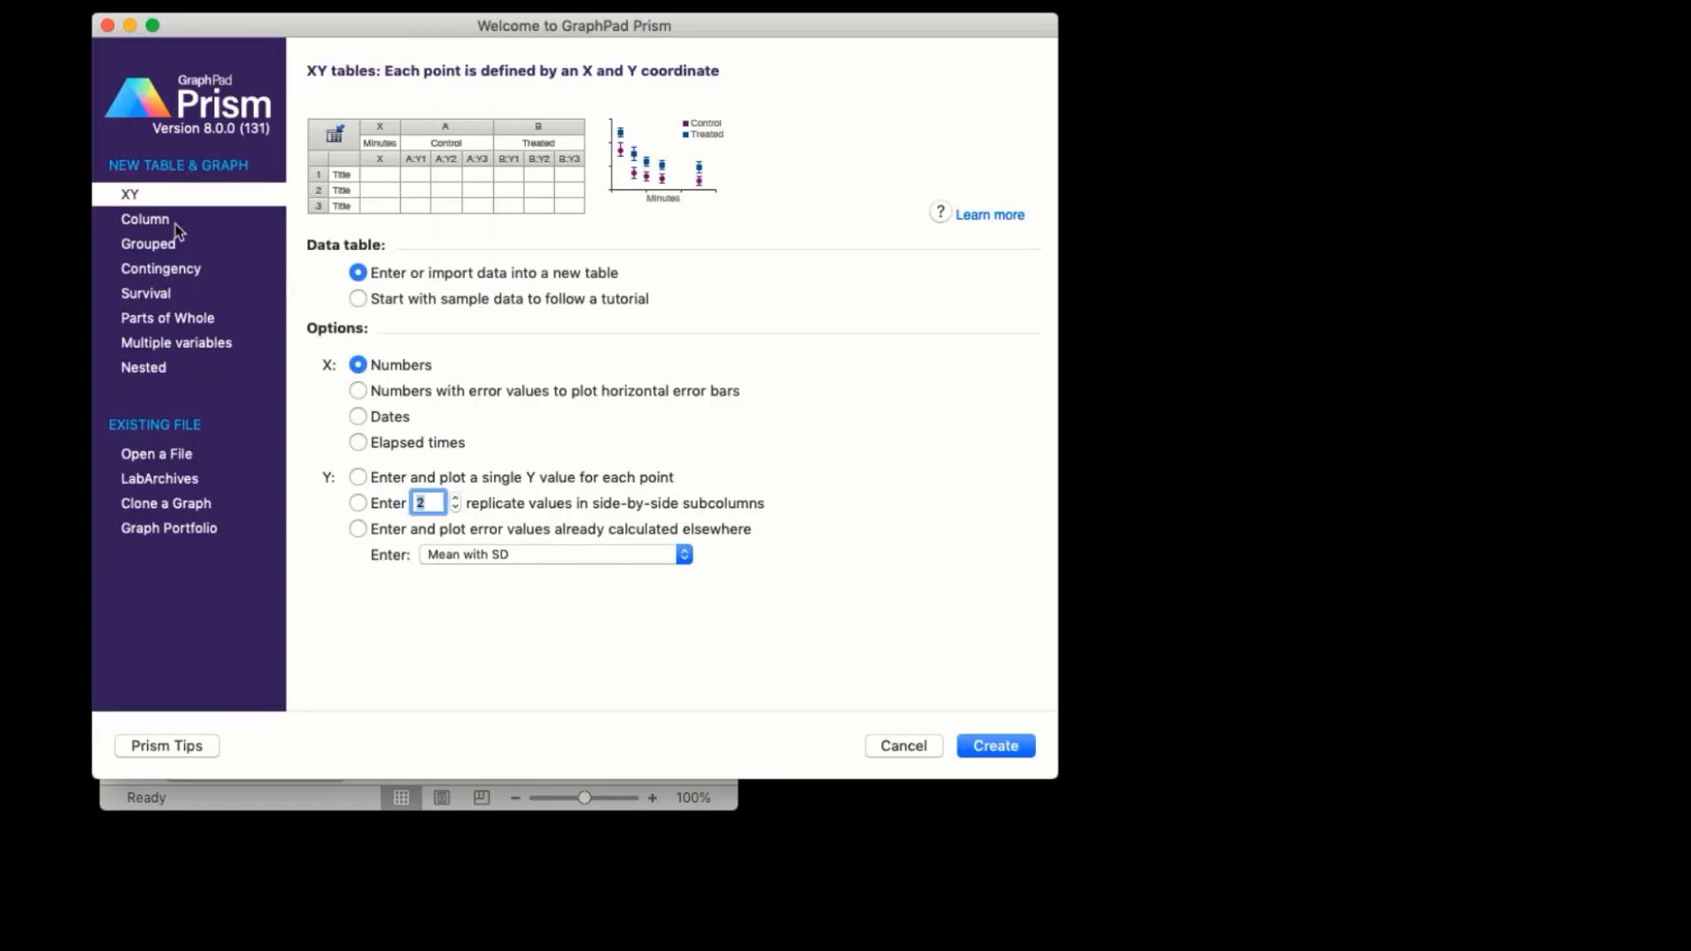
Step: Create a Column data table with replicate values stacked into columns
click(145, 217)
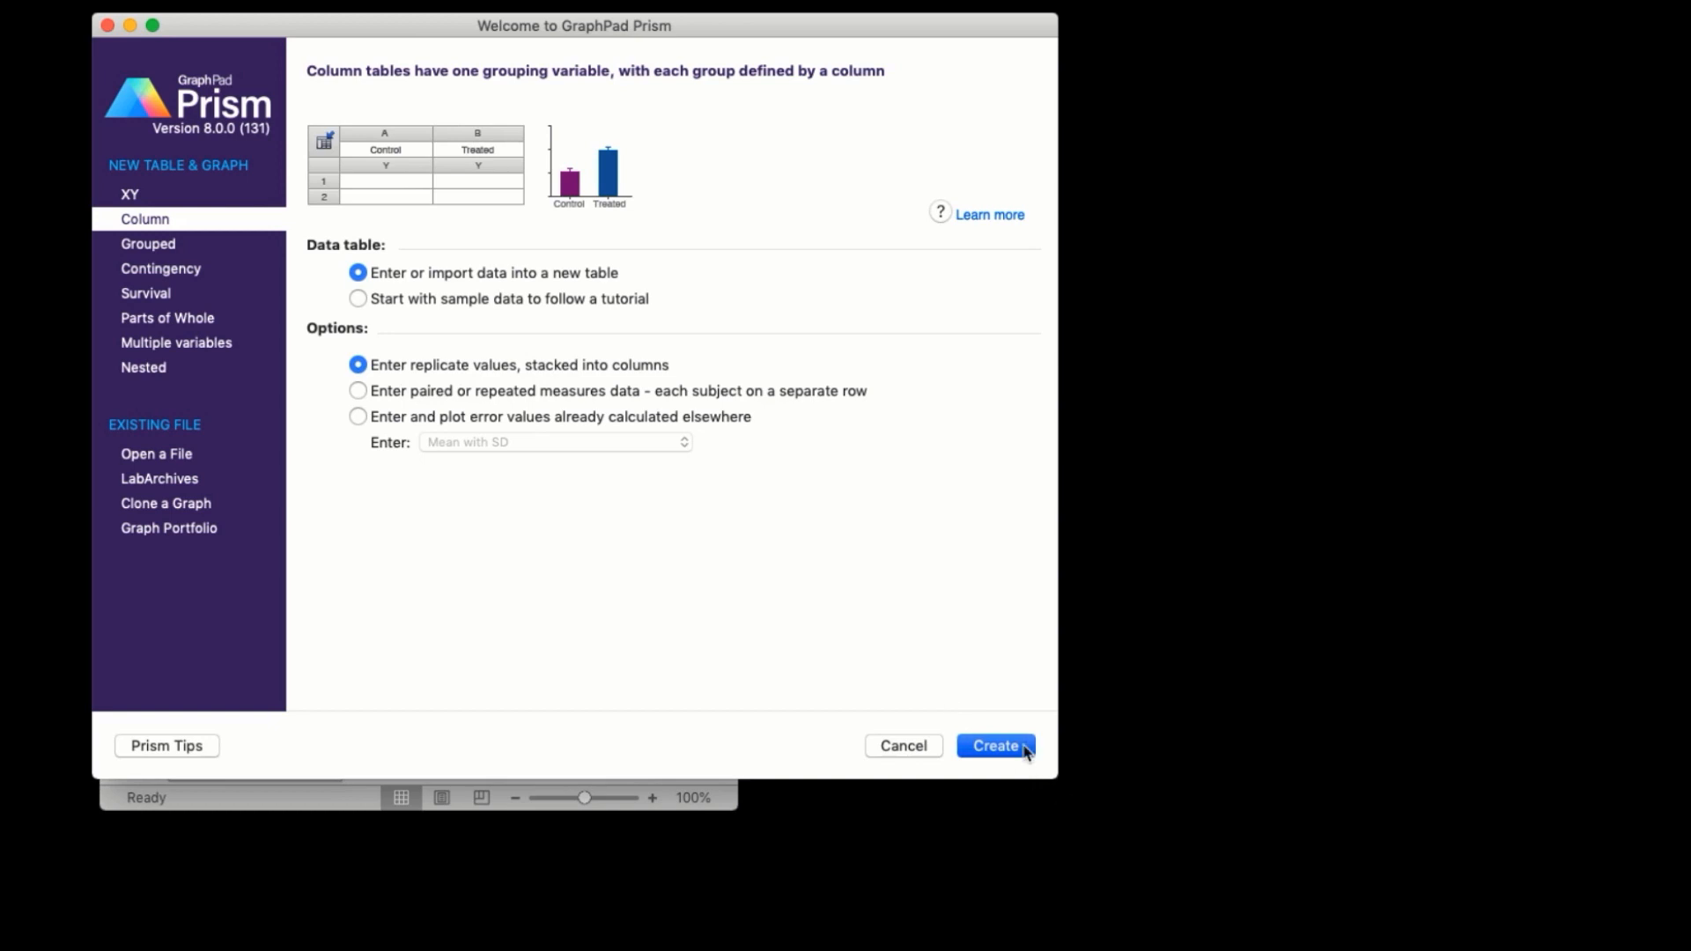
click(994, 745)
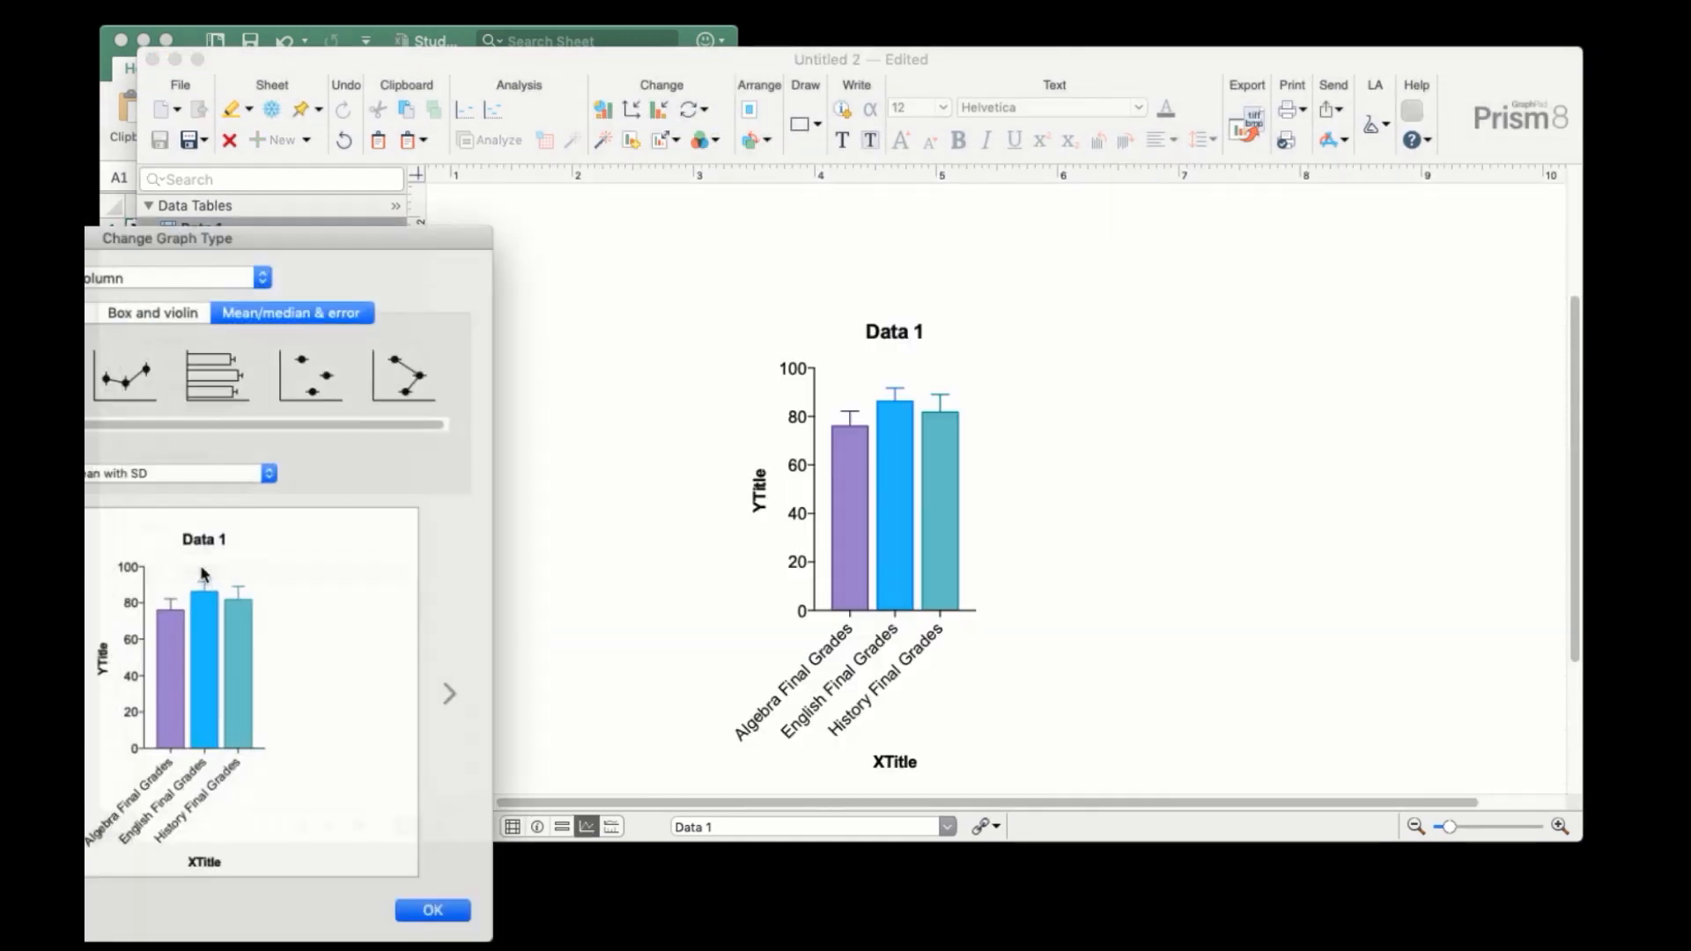
Step: Apply the Mean with SD bar chart, then return to the Data 1 grades table
click(432, 910)
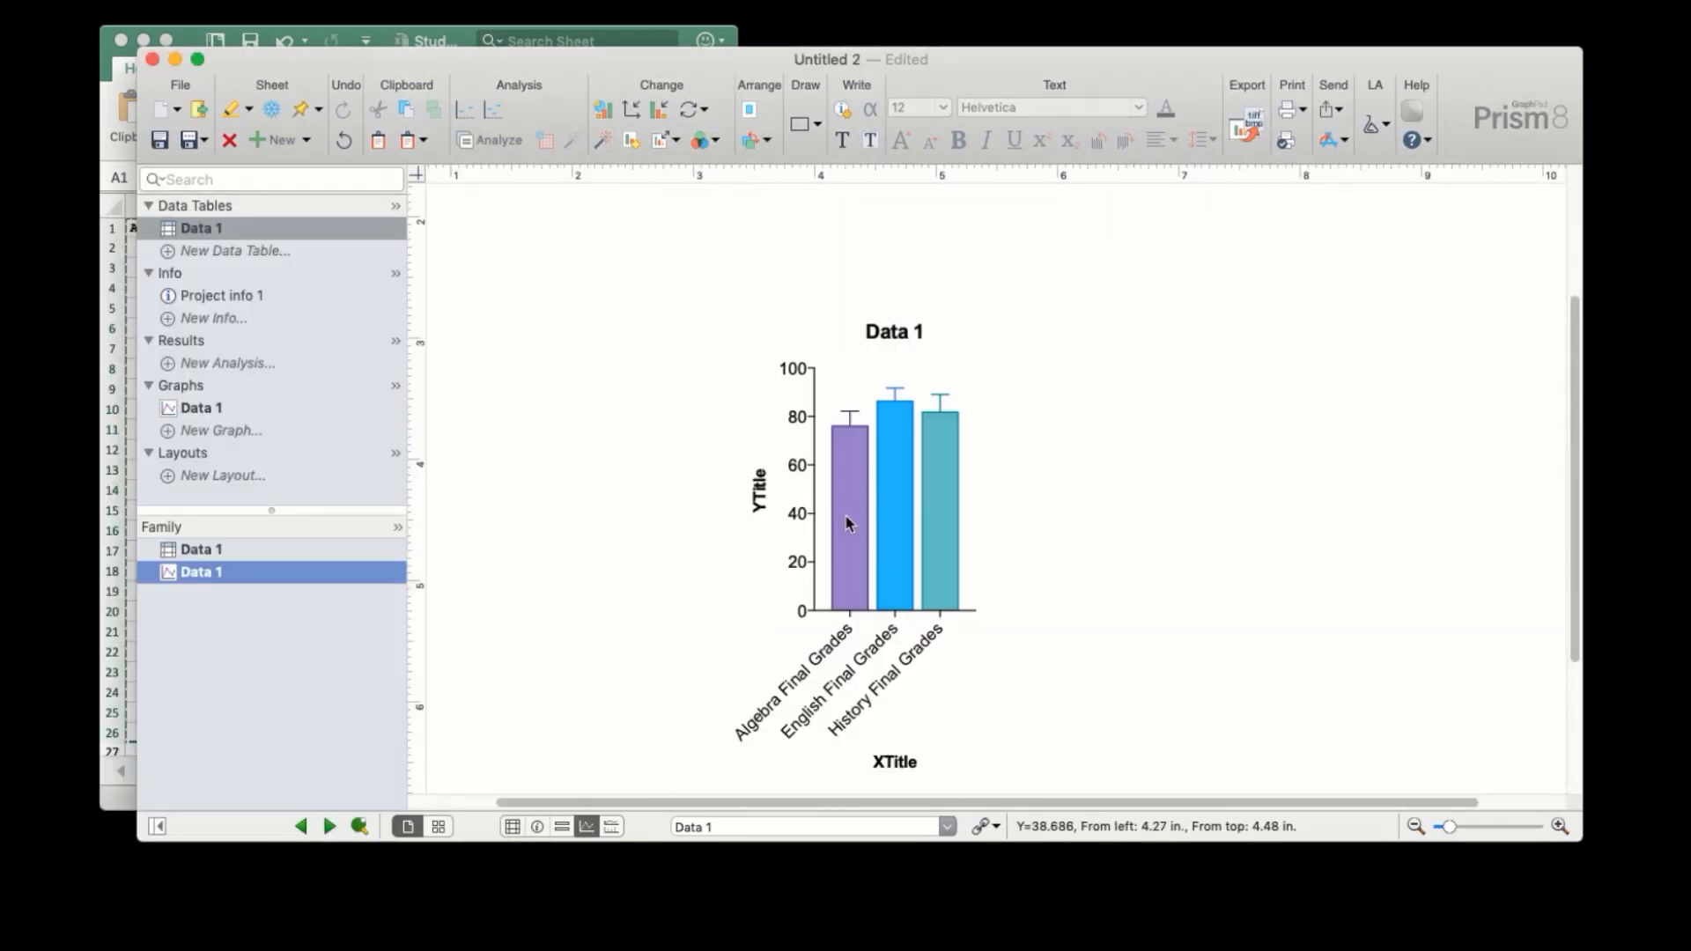
mouse_move(753, 446)
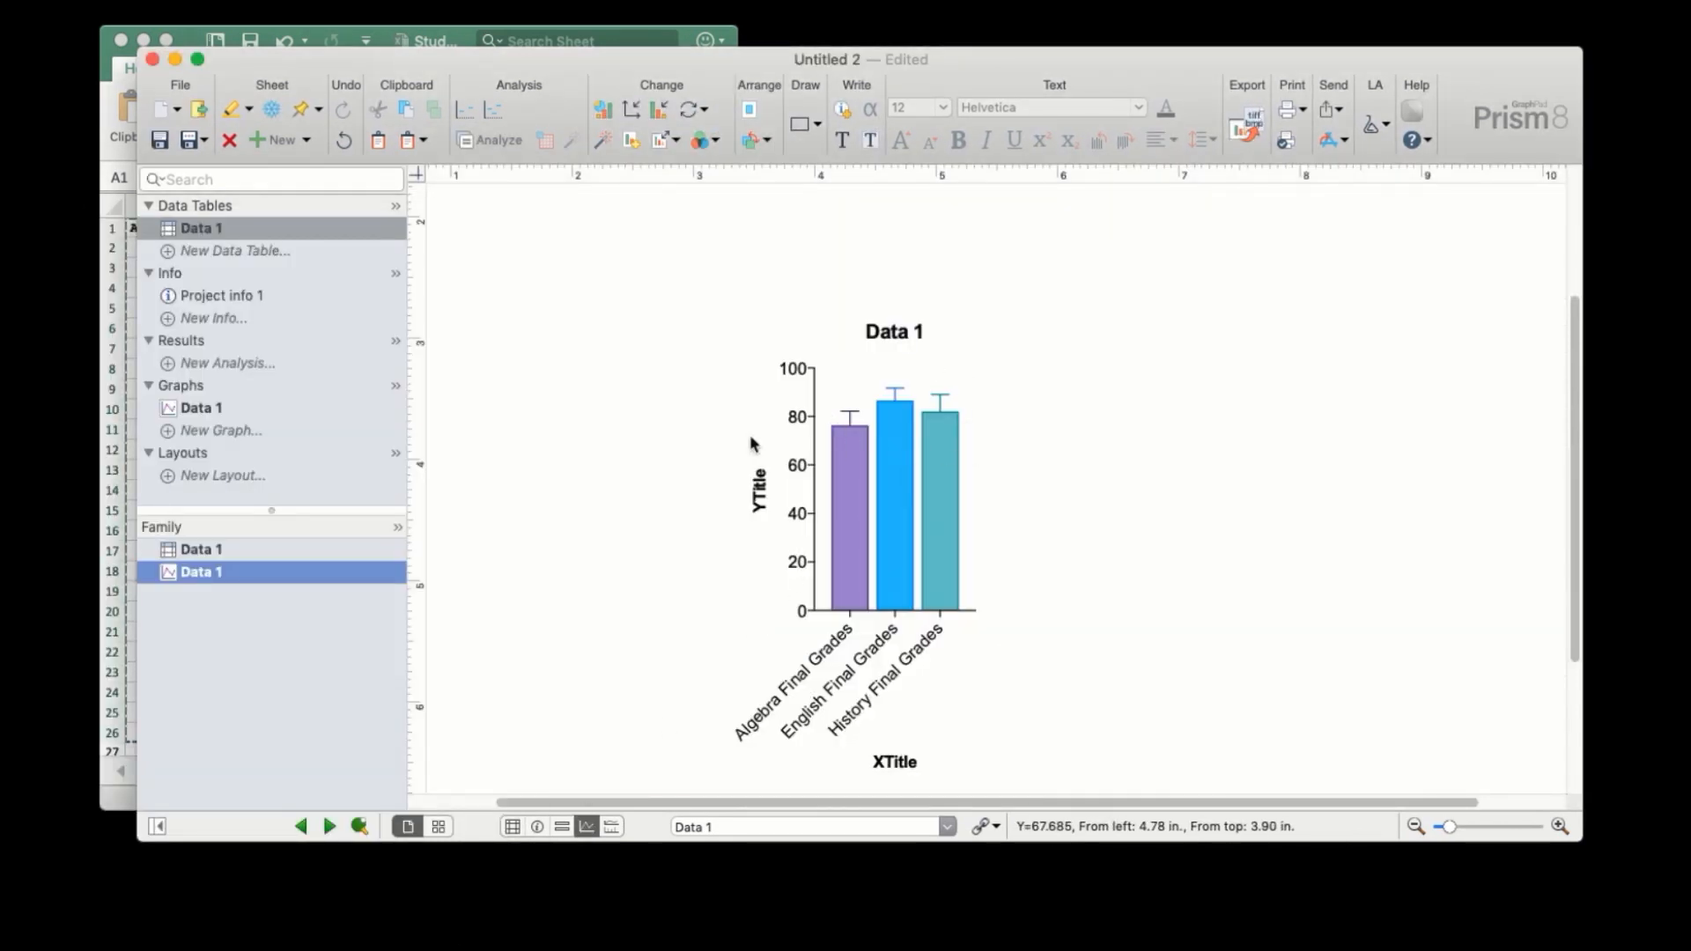
click(200, 227)
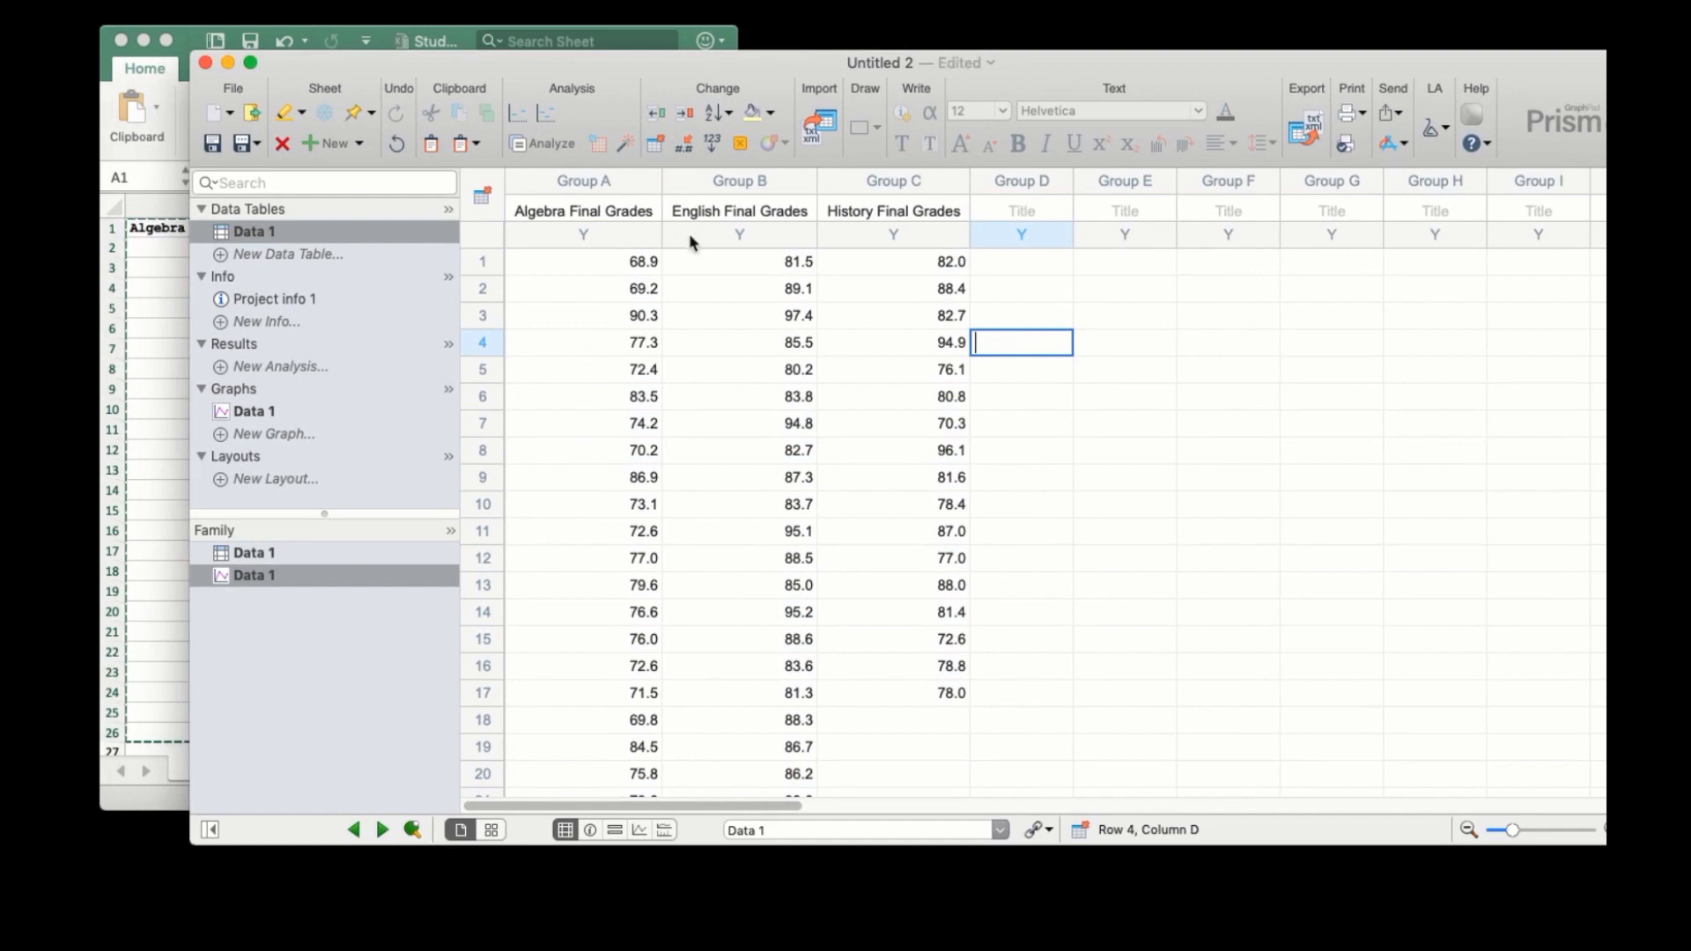
mouse_move(998, 383)
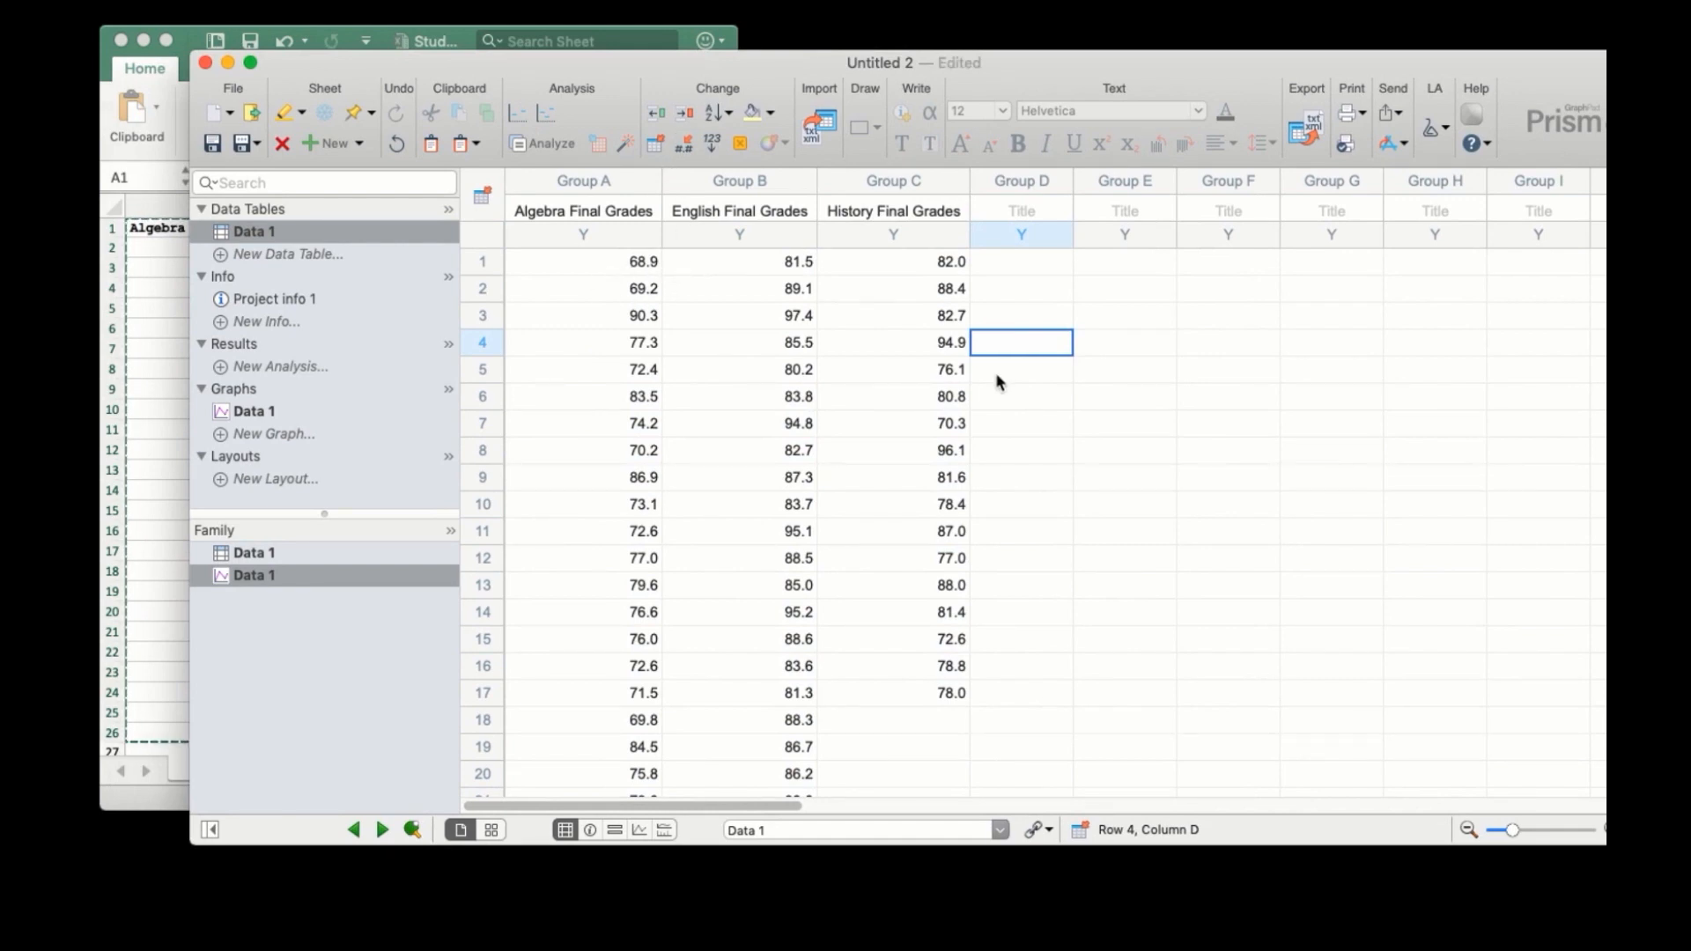
mouse_move(528, 270)
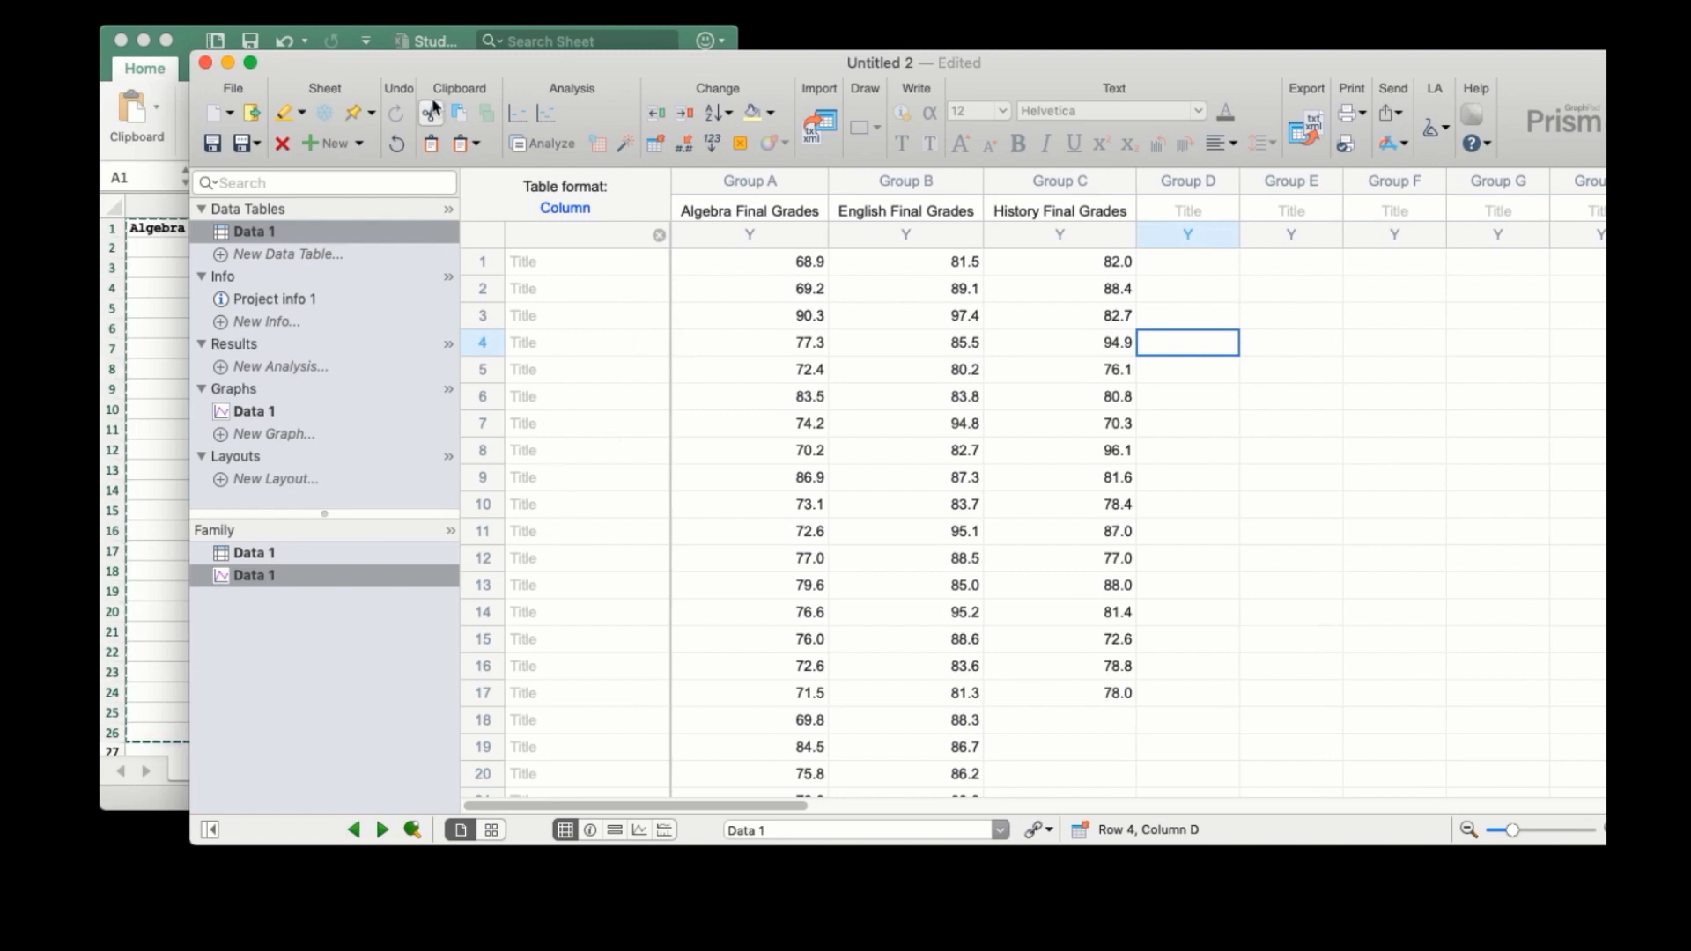
mouse_move(252, 412)
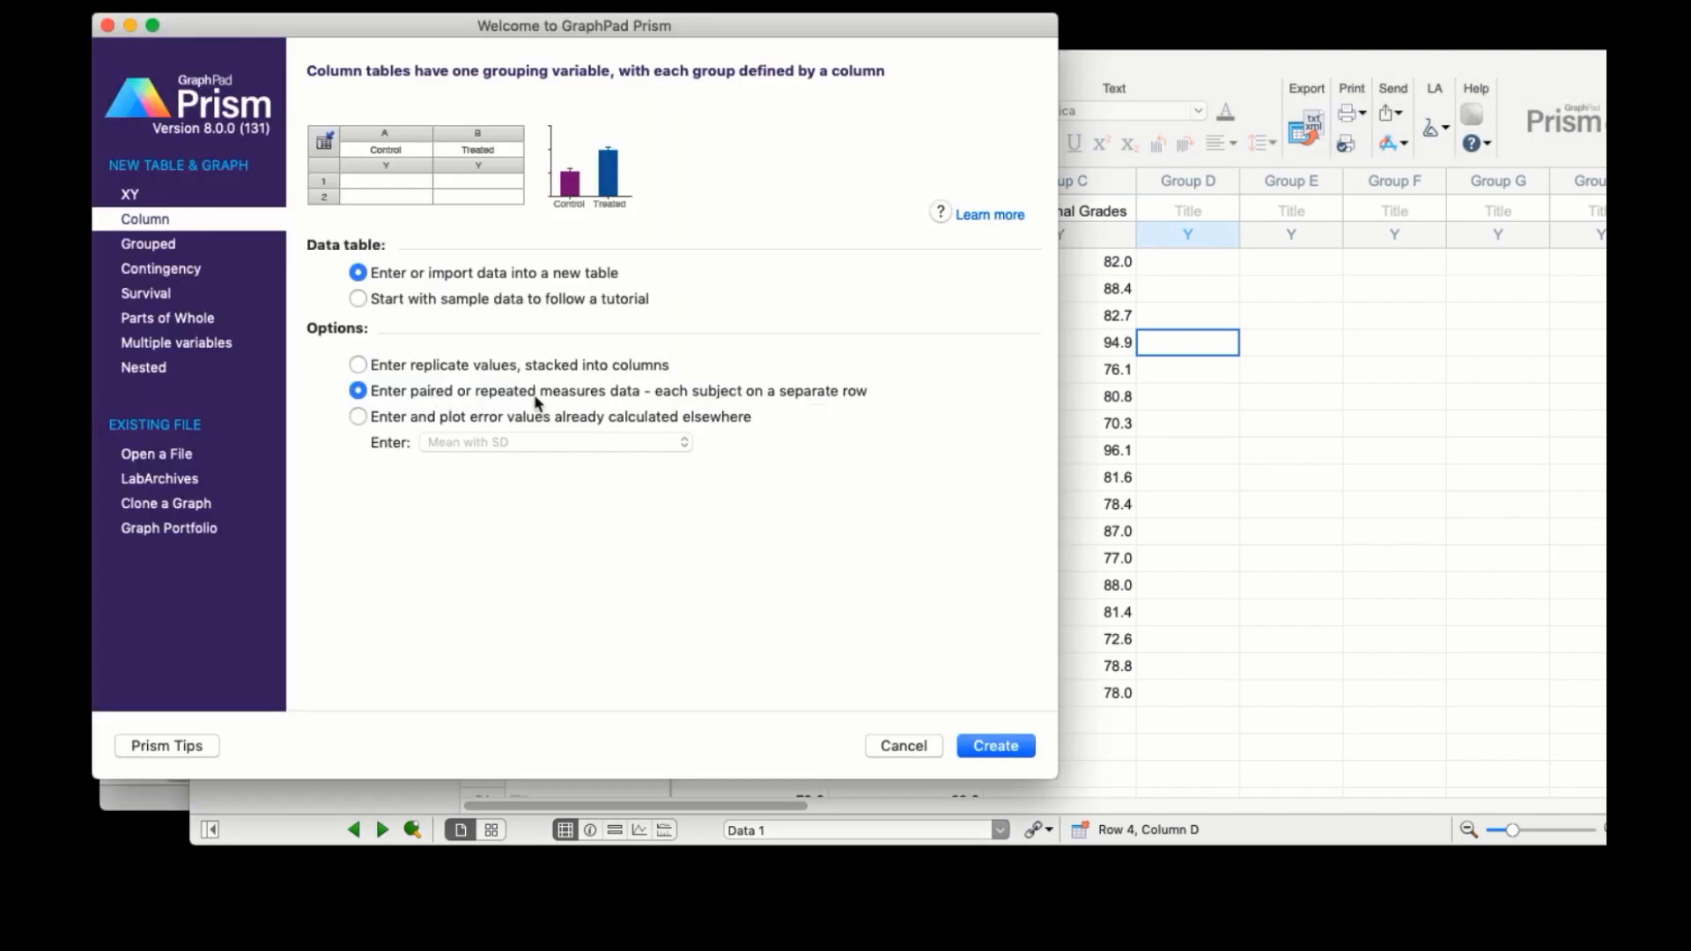
Step: Create a paired-data column table, then bring the Excel grades workbook forward
click(993, 745)
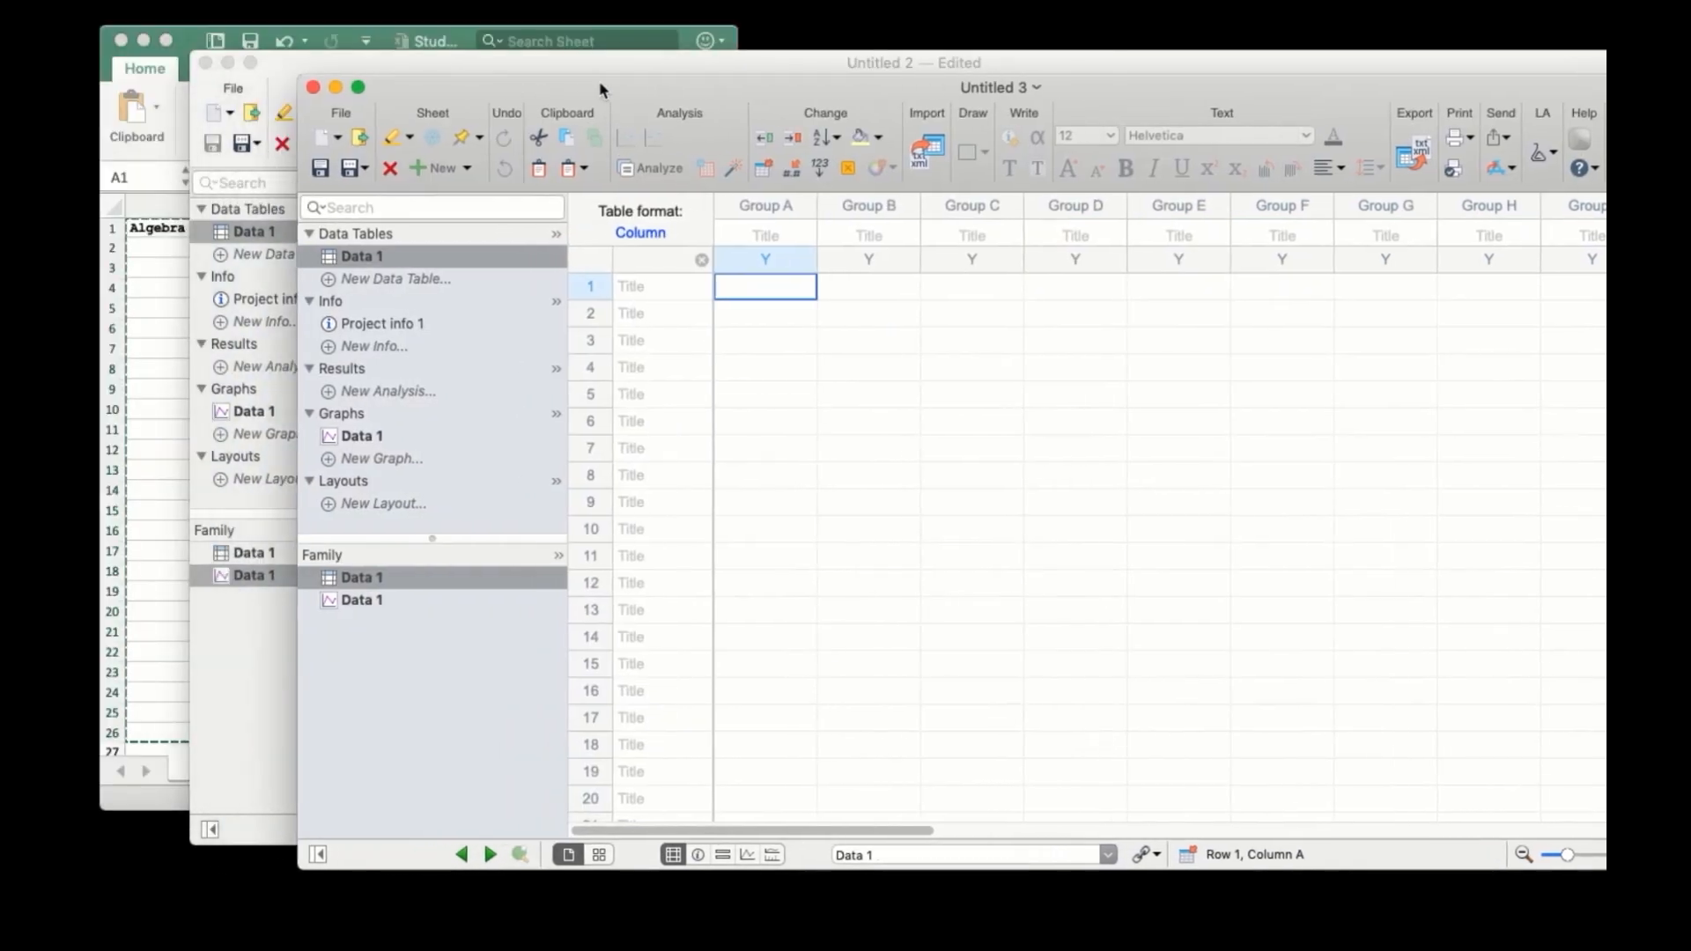
click(432, 41)
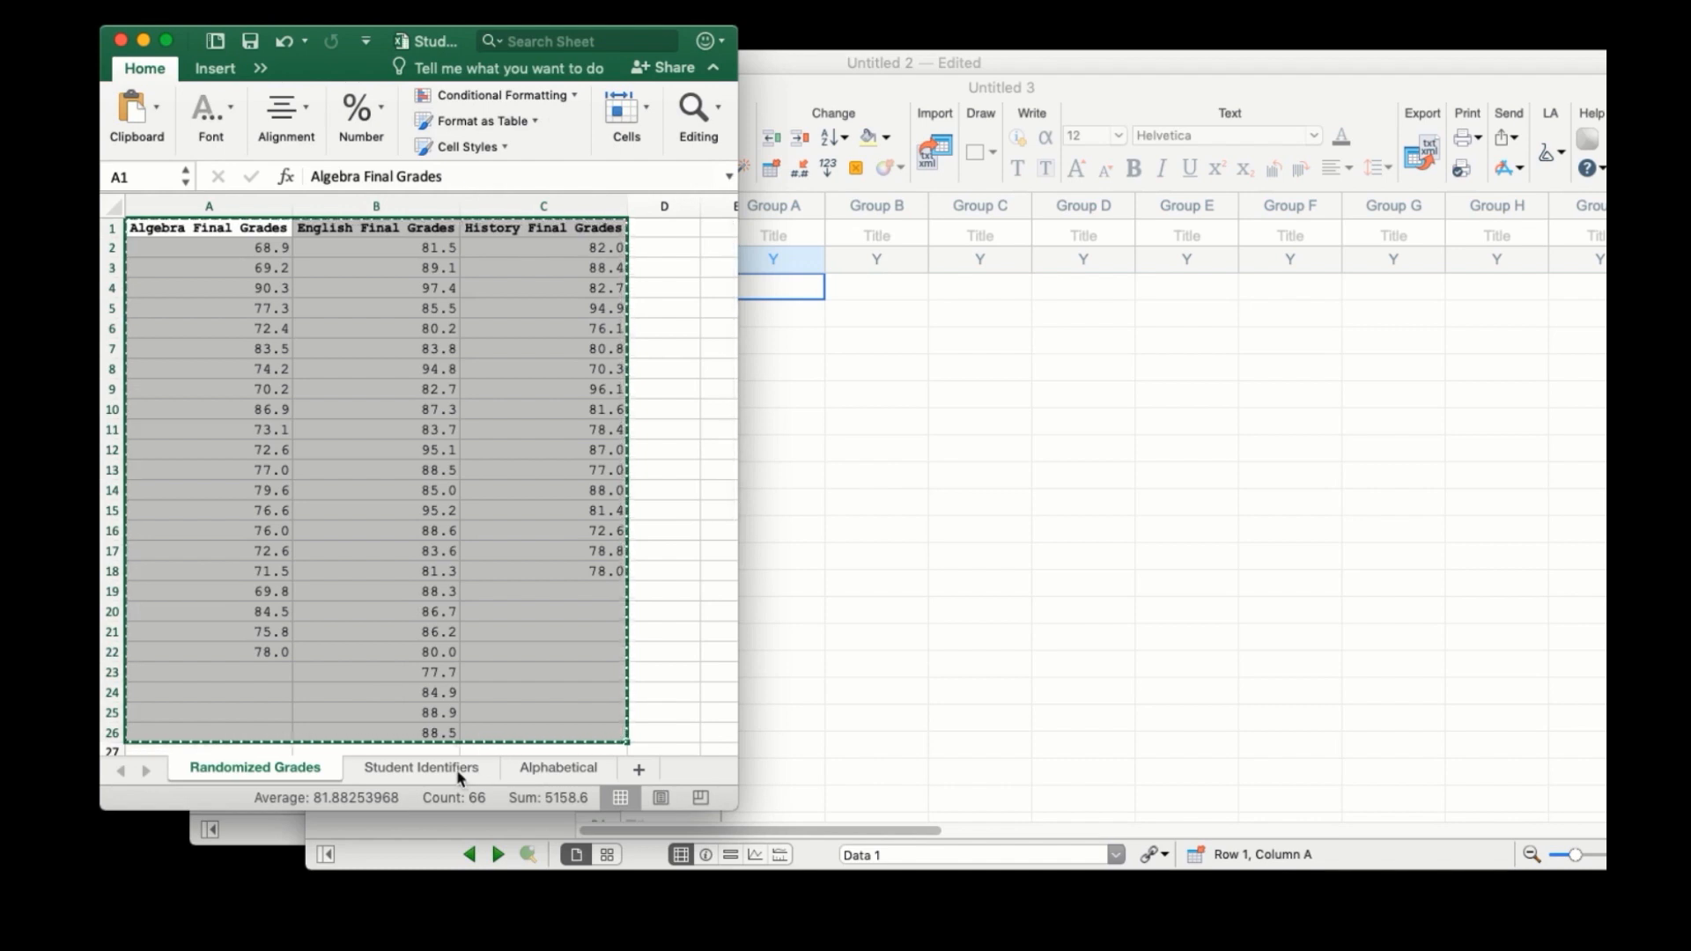
Step: Plot the pasted grades as a before-after symbols and lines graph
click(419, 767)
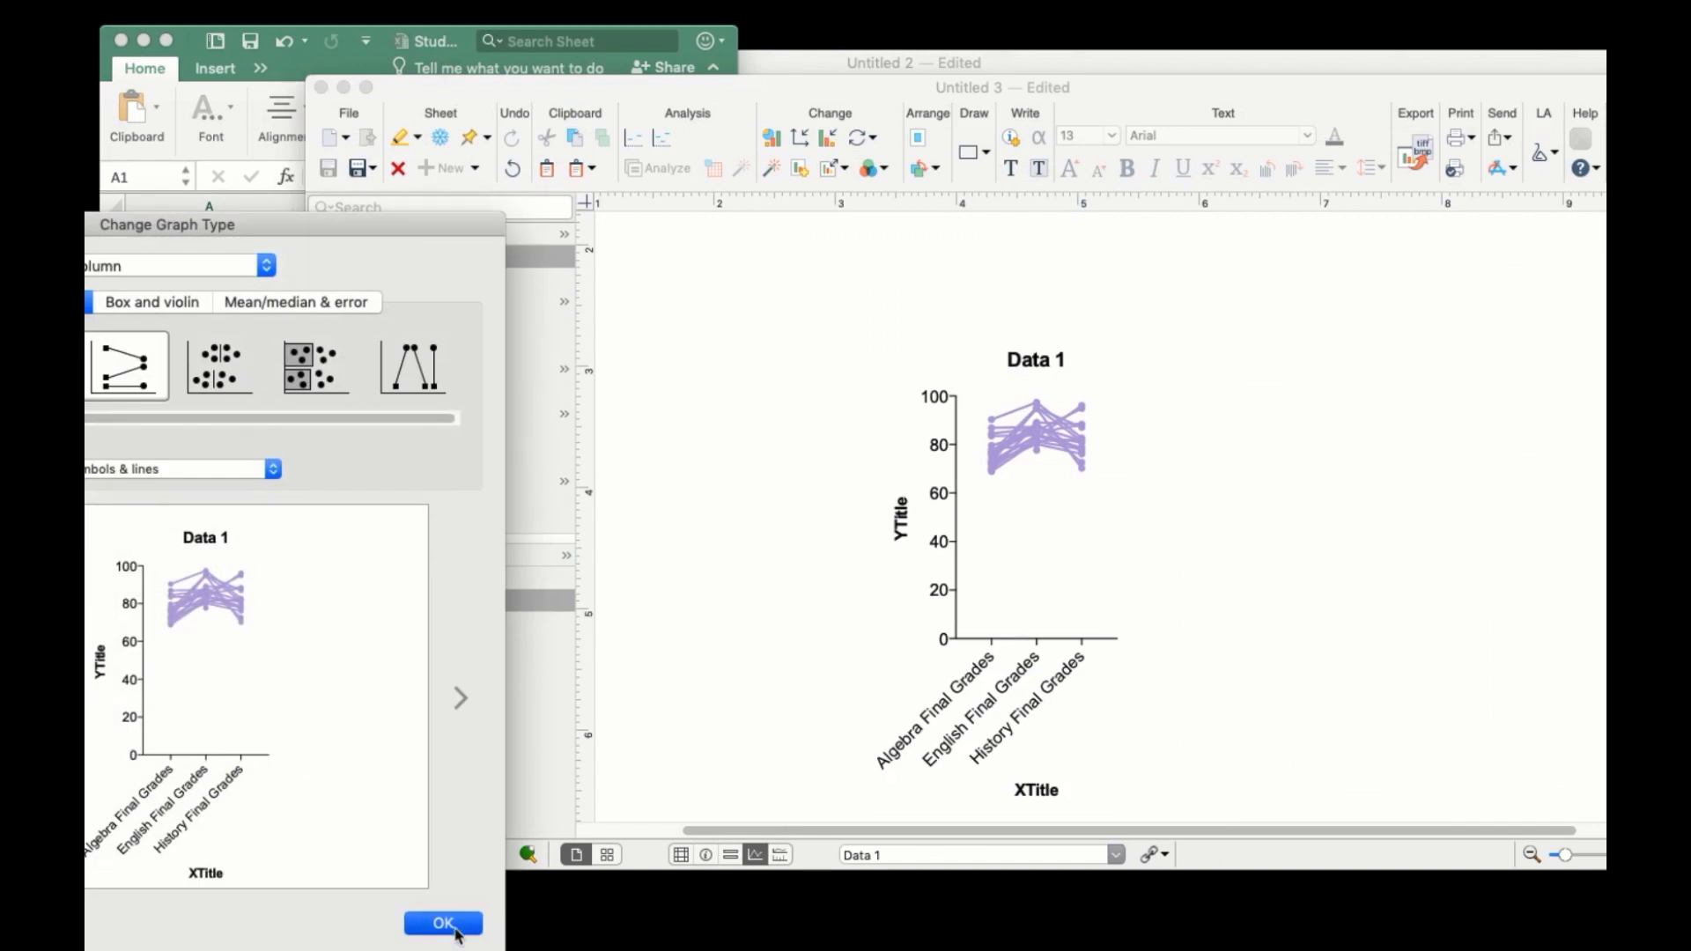
click(442, 923)
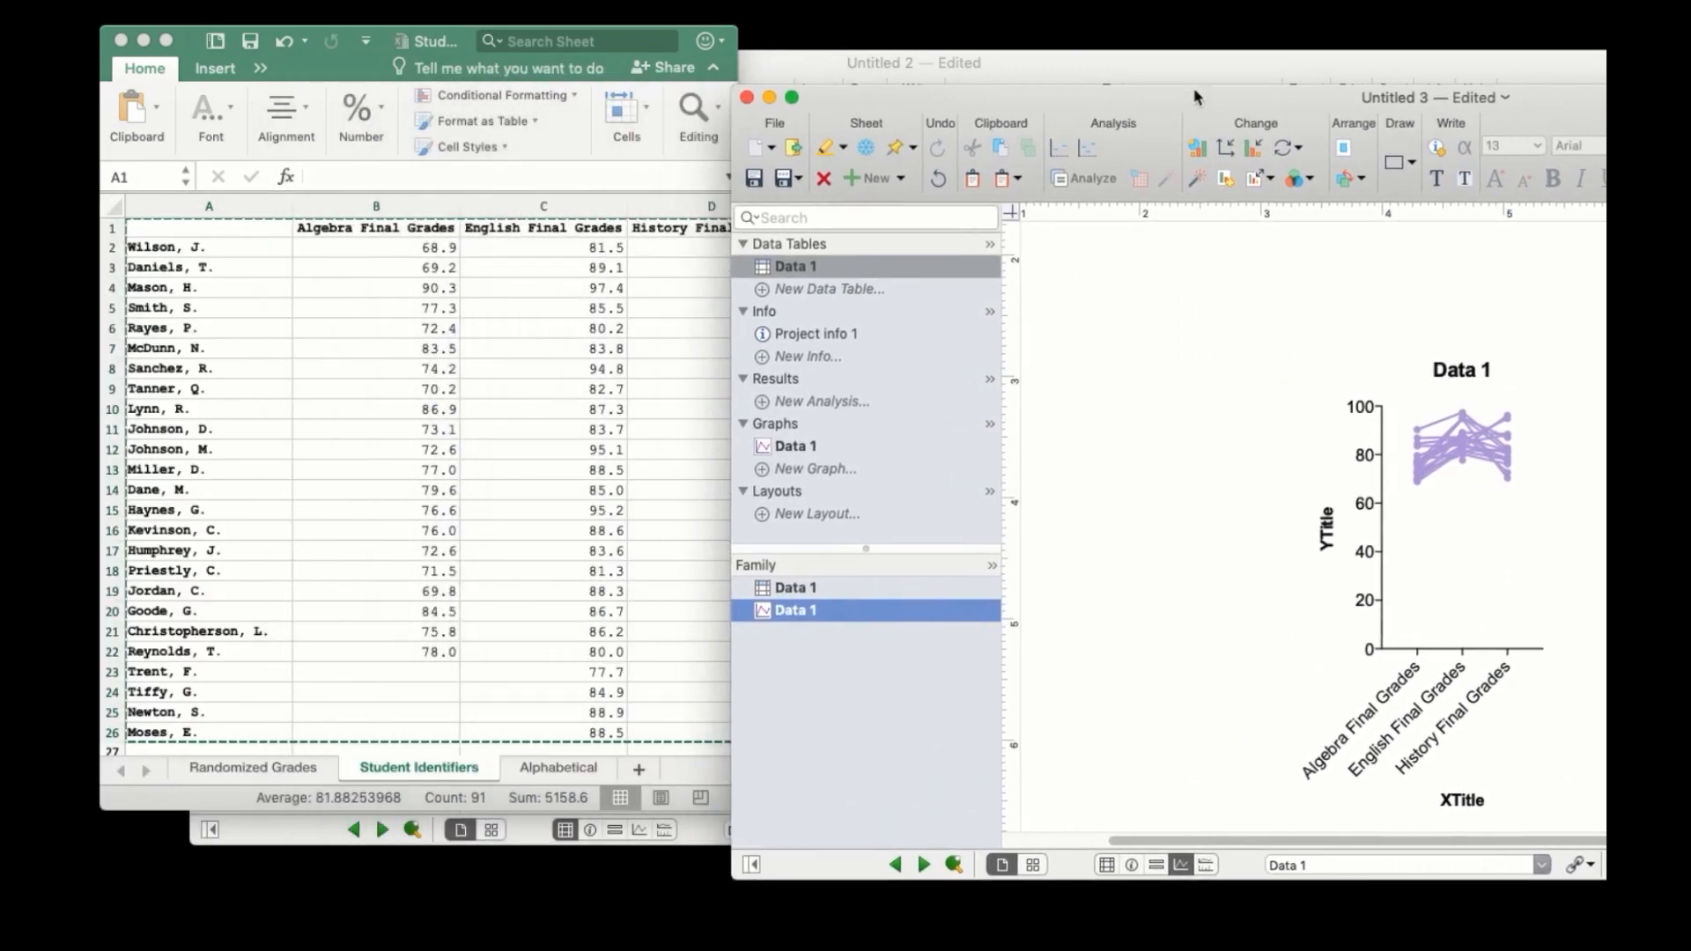